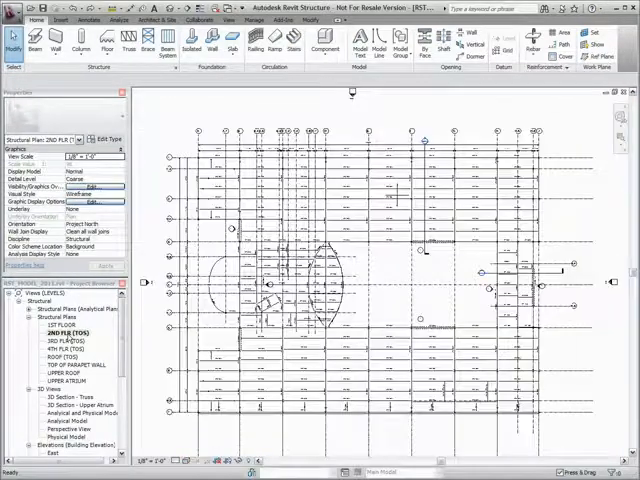
Step: Close in on a bay of the structural floor plan to begin the beam system layout
{"action": "right_click", "coordinate": [404, 278]}
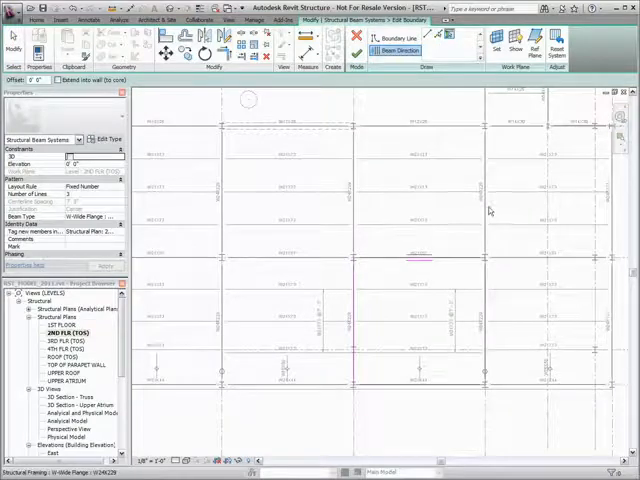
{"action": "mouse_move", "coordinate": [364, 148]}
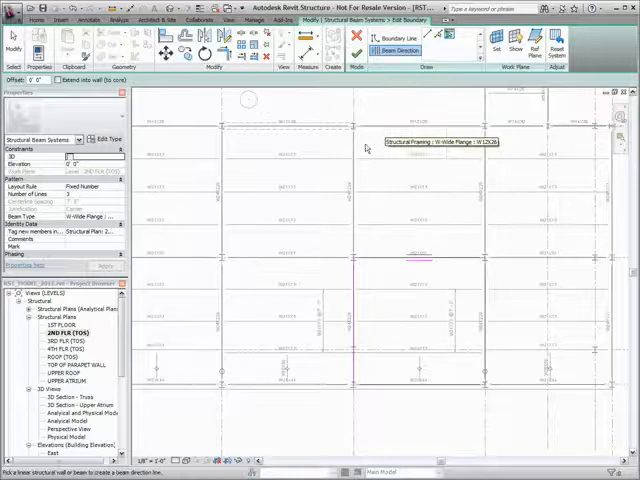